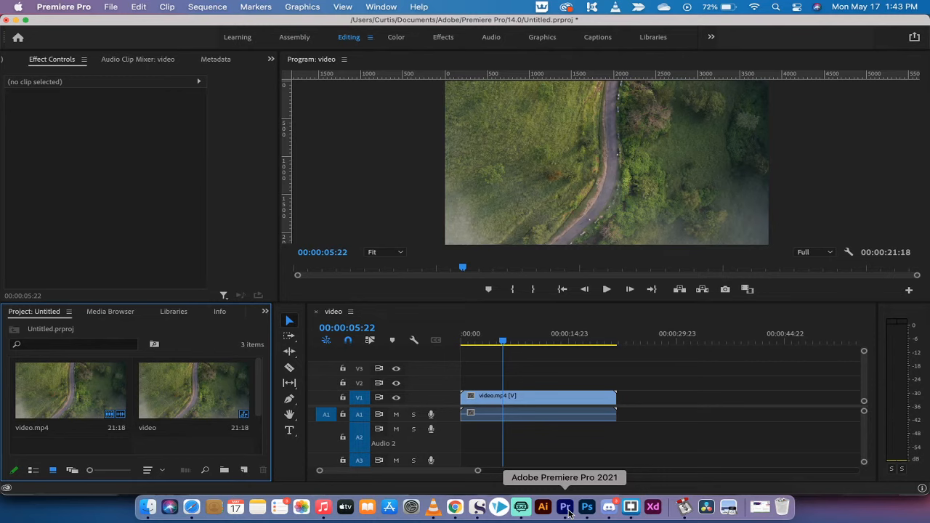
mouse_move(608, 506)
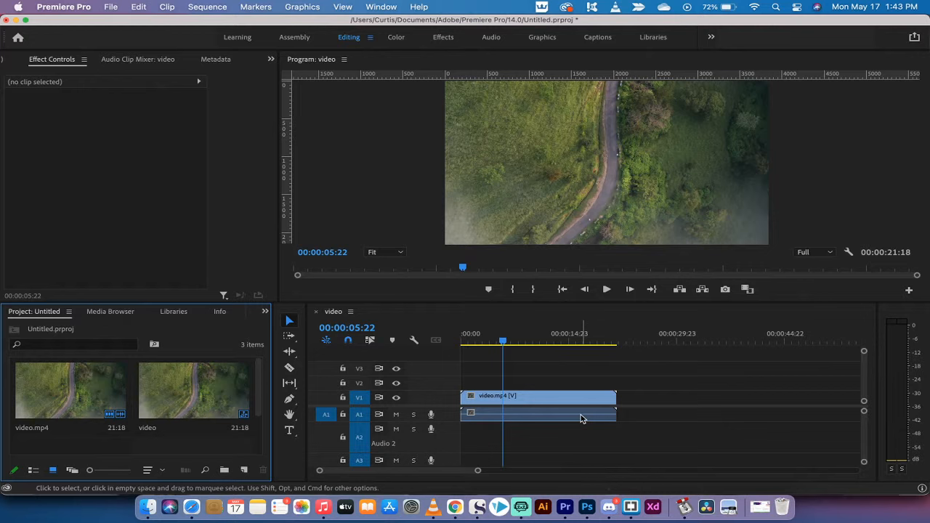
mouse_move(581, 418)
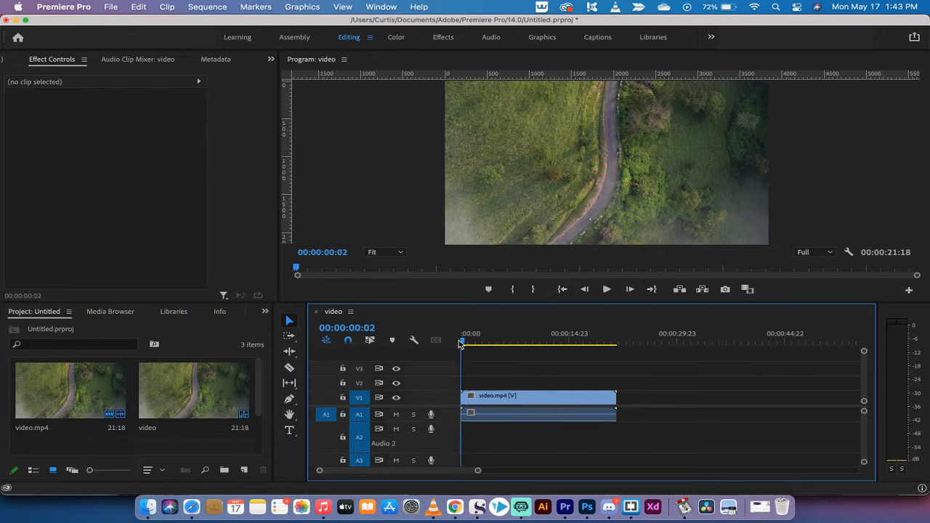
Move the playhead back to the start of the sequence at 00:00:00:02.
left_click(41, 59)
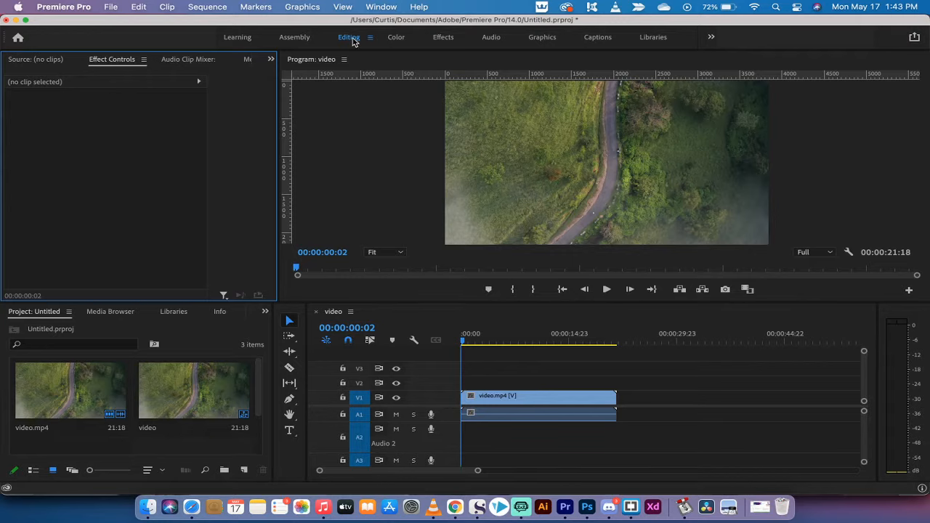
mouse_move(139, 401)
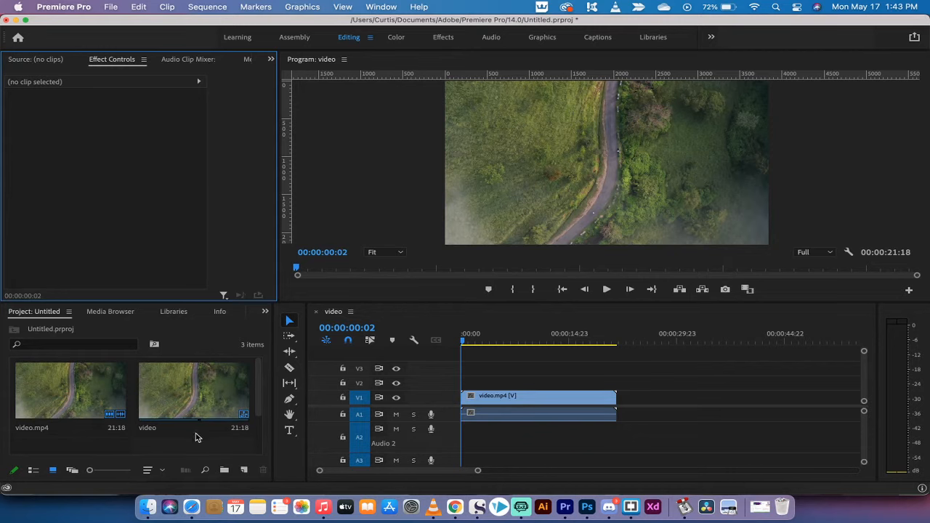
mouse_move(190, 445)
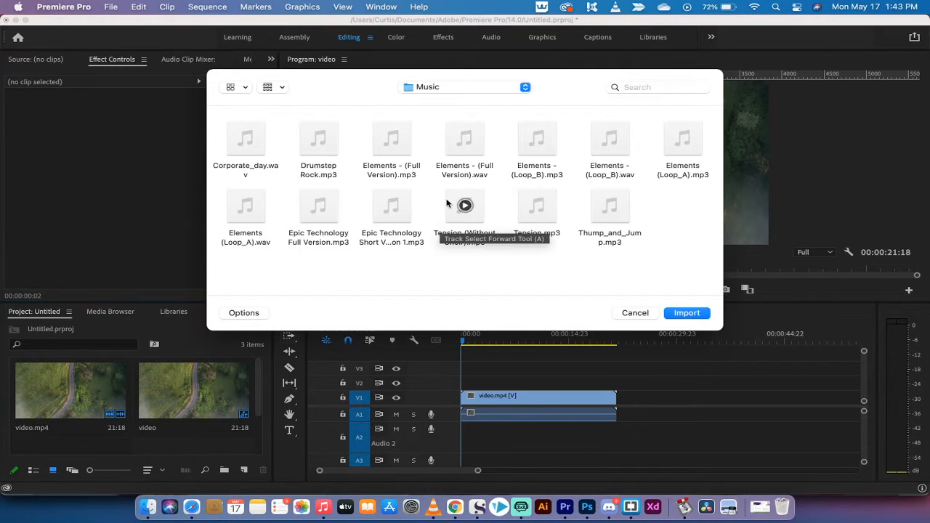
mouse_move(474, 90)
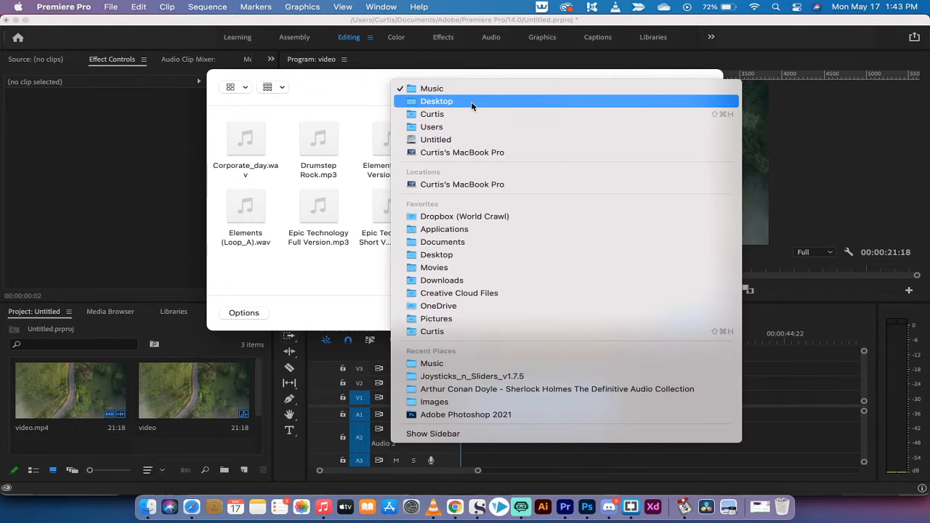
Import the Elven Cliffs MP3 from the Desktop's Music - Ben folder into the project.
left_click(436, 101)
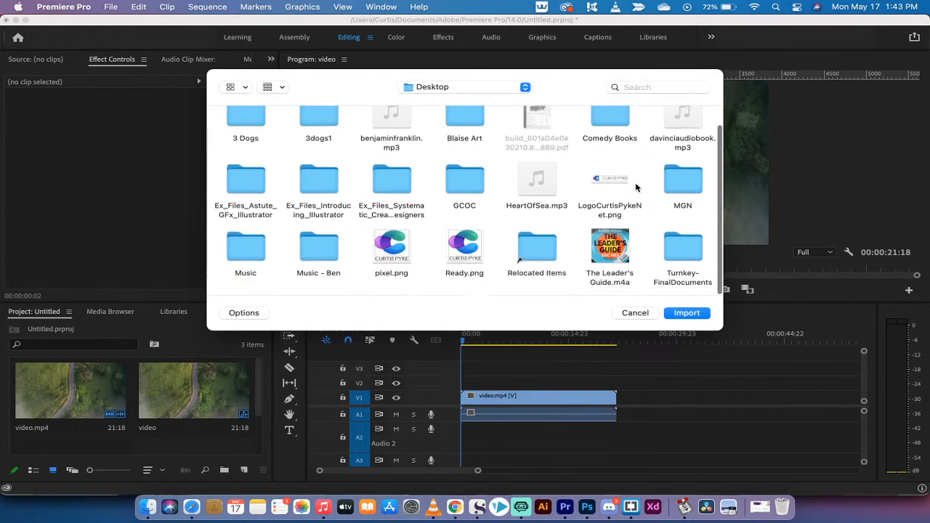
scroll("up", 3)
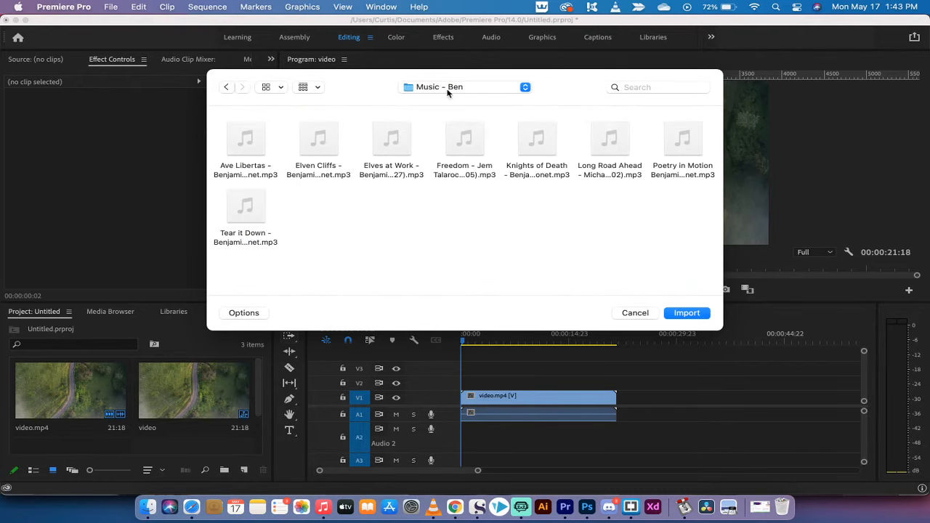
mouse_move(348, 184)
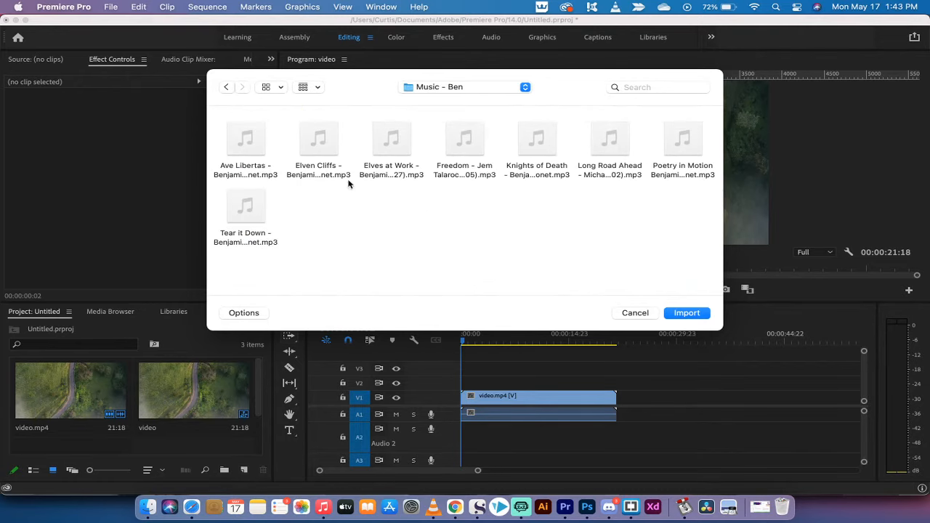
mouse_move(326, 175)
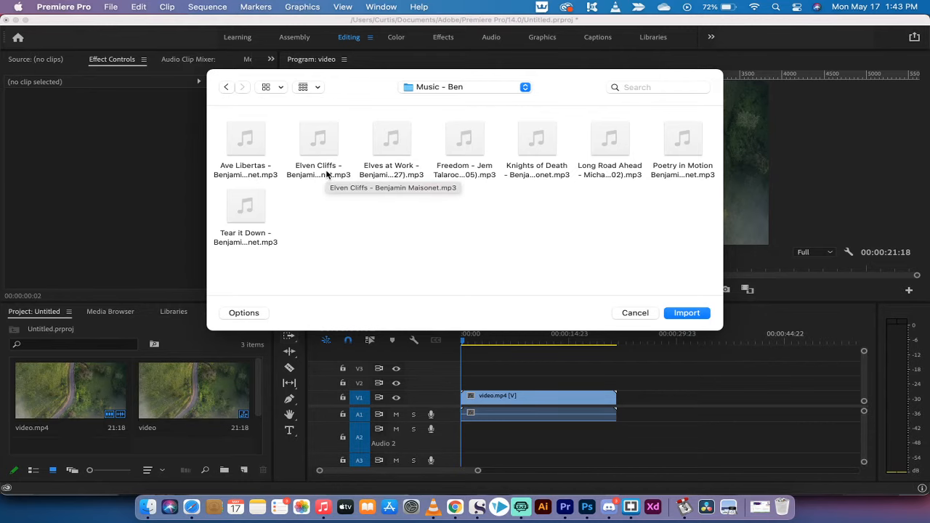
left_click(318, 138)
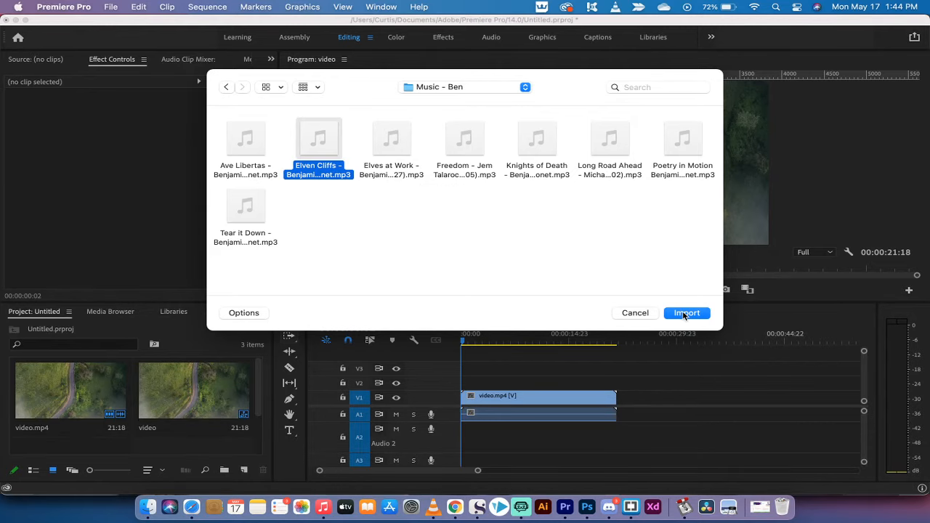
left_click(685, 312)
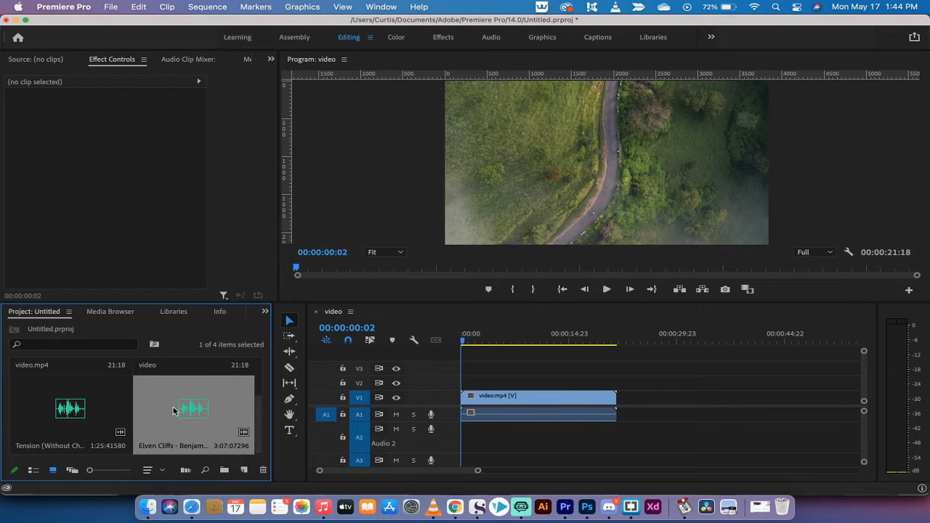
Place Elven Cliffs on track A2 under video.mp4 and trim its end toward the video's length.
left_click_drag(192, 406, 656, 437)
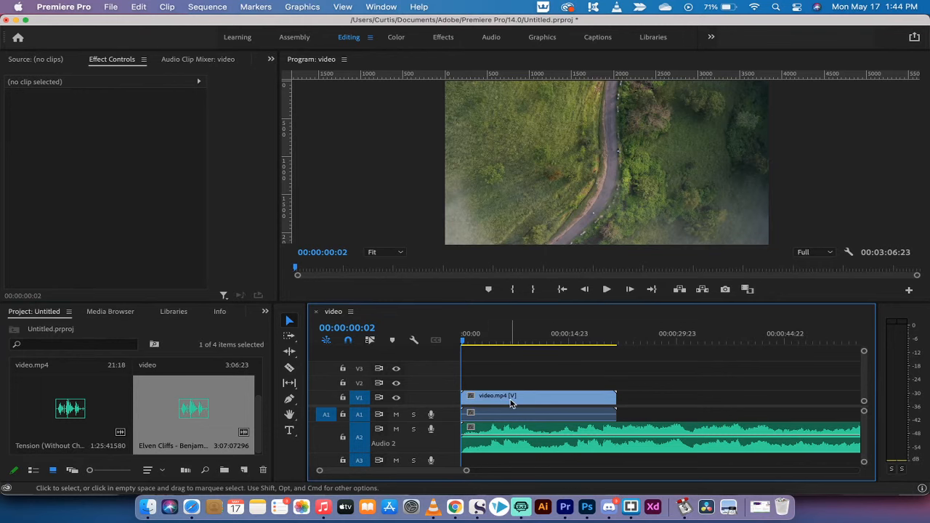
mouse_move(485, 425)
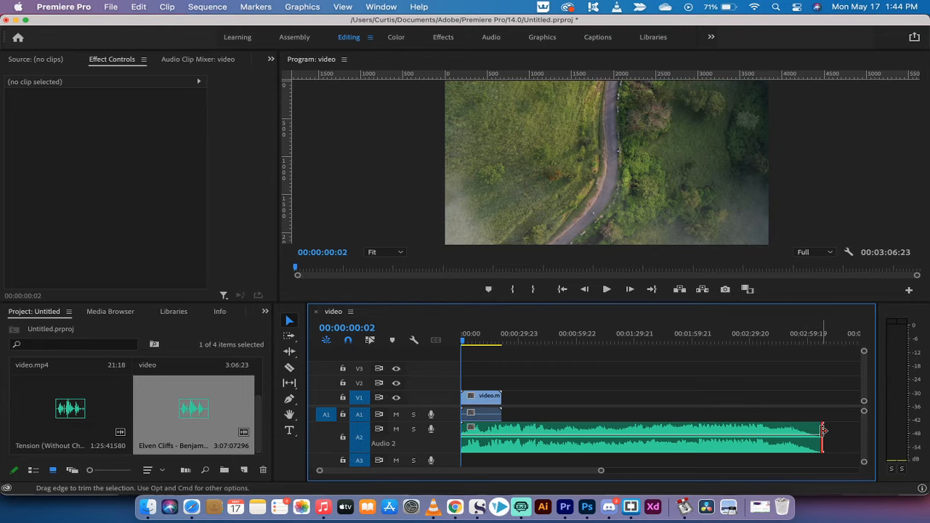
left_click_drag(822, 439, 692, 438)
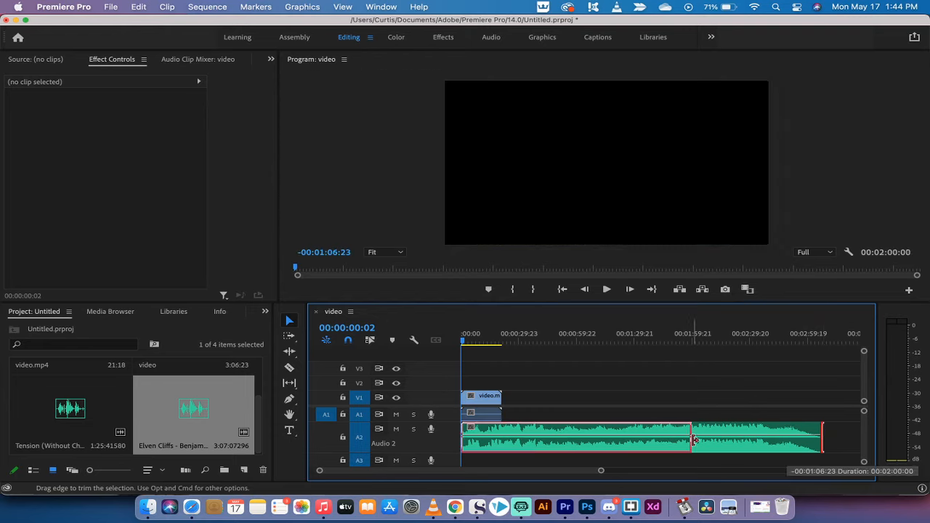
left_click_drag(690, 436, 506, 436)
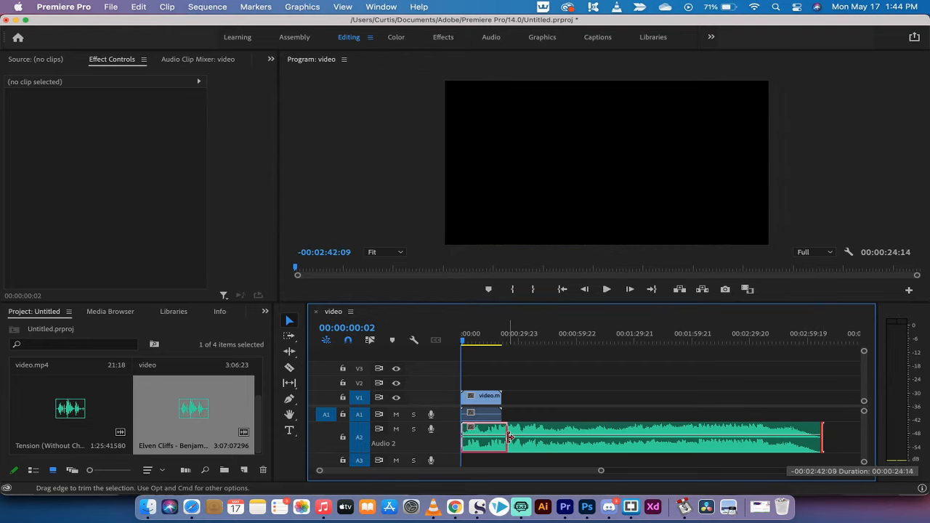